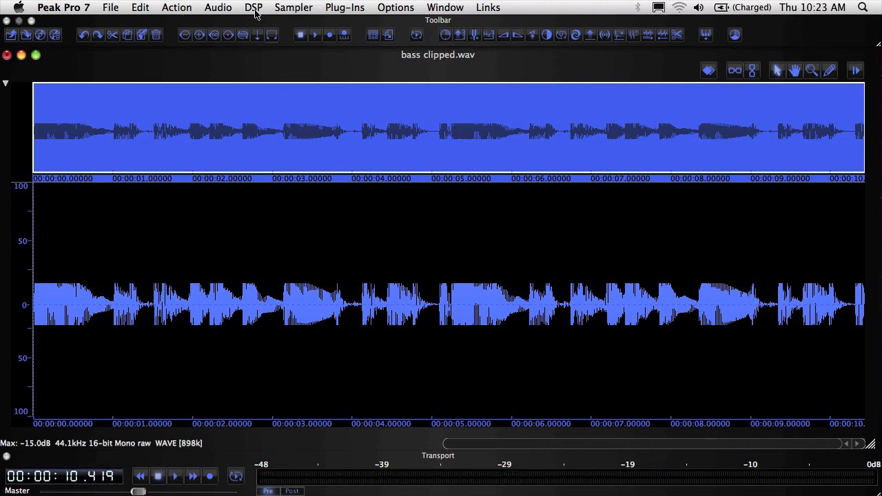
Step: Declip bass clipped.wav with Sensitivity 100%, Smoothing 55% and Softclip enabled
{"action": "left_click", "coordinate": [252, 8]}
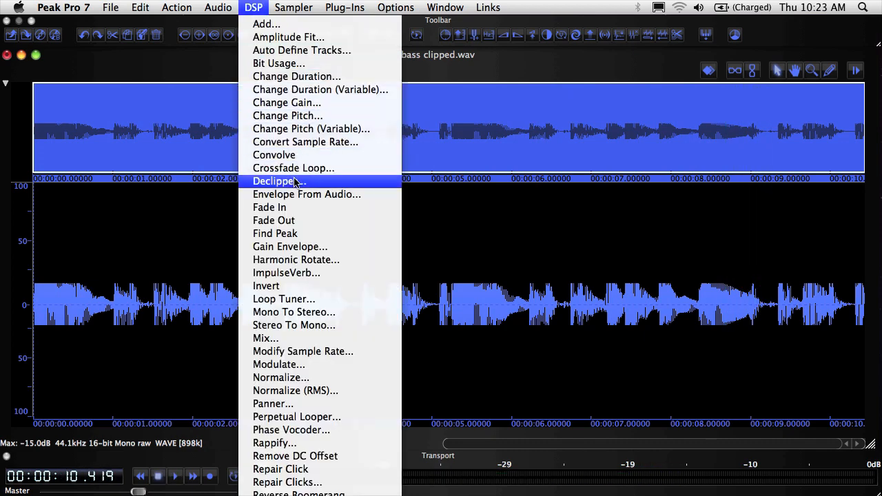
{"action": "left_click", "coordinate": [277, 181]}
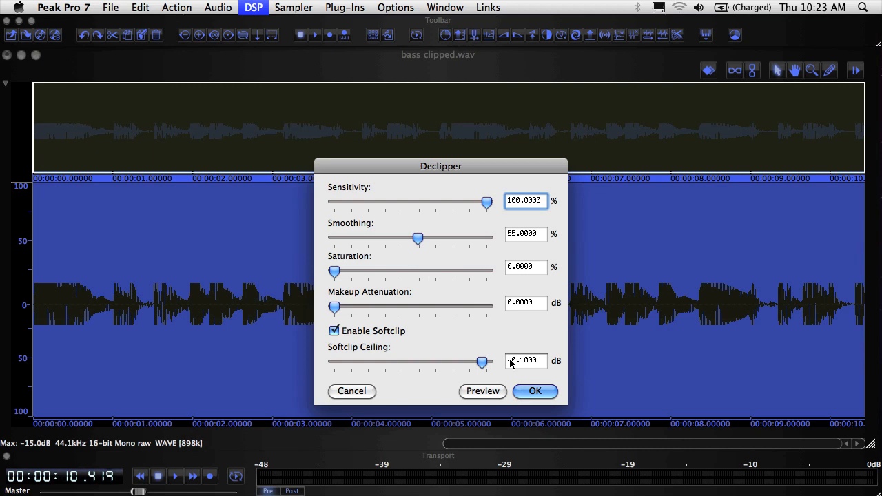
{"action": "left_click", "coordinate": [534, 392]}
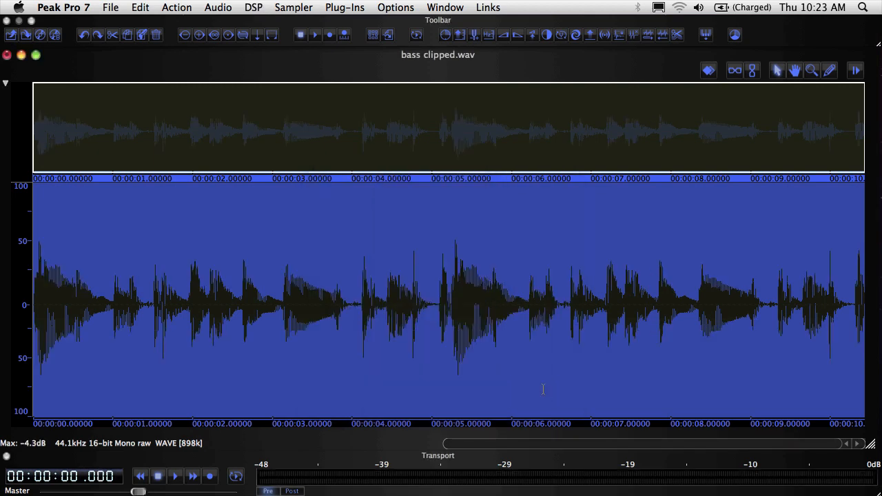
{"action": "left_click", "coordinate": [312, 34]}
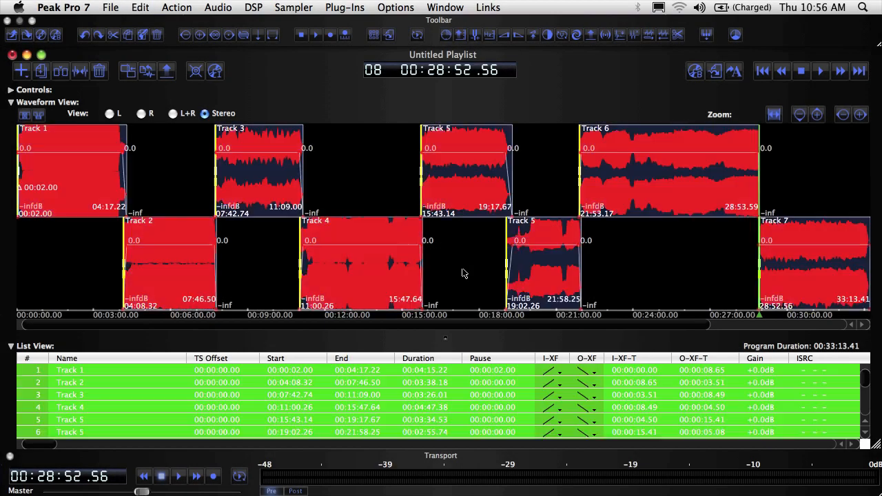
Step: Bounce the seven-track playlist as a DDP 2.0 File with track indexes and CD-TEXT
{"action": "left_click", "coordinate": [696, 71]}
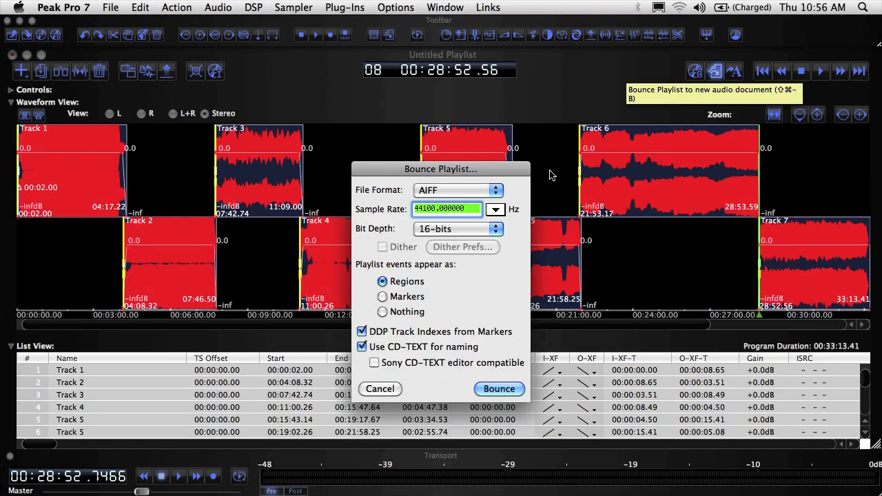
{"action": "left_click", "coordinate": [459, 191]}
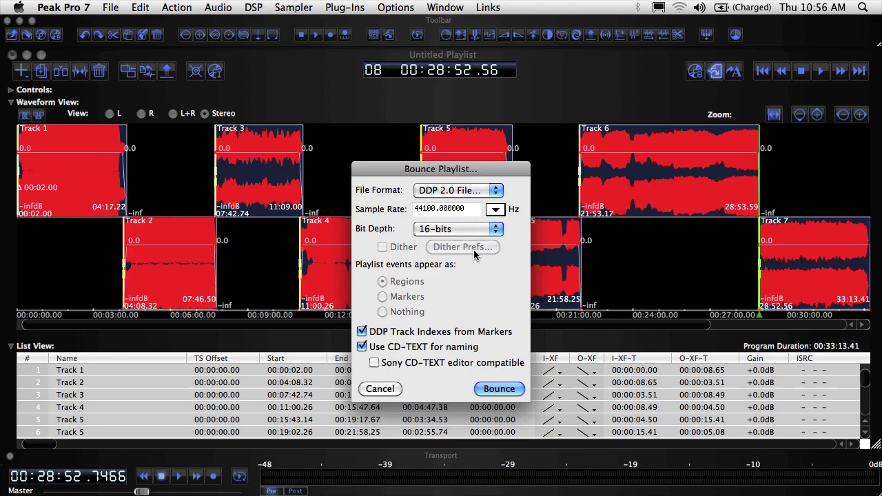
{"action": "left_click", "coordinate": [499, 389]}
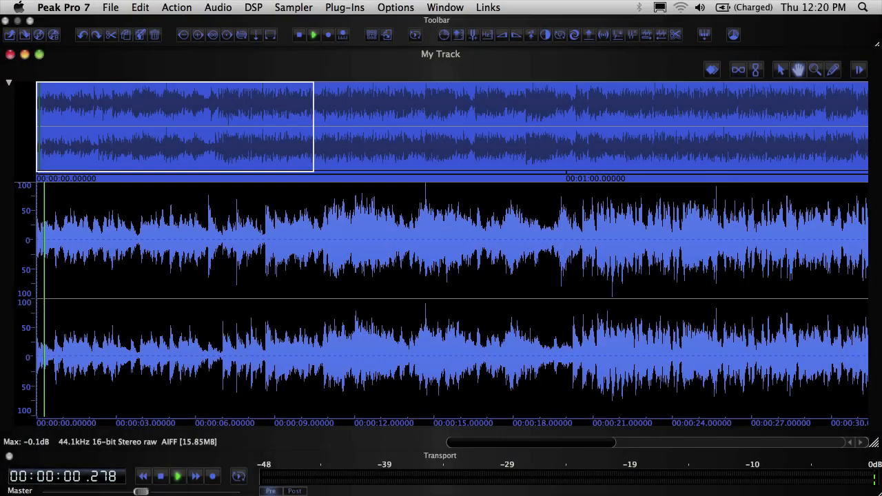
Step: Load the My DDP folder in Peak DDP Player and review My Album's tracks and CD Text
{"action": "left_click", "coordinate": [177, 476]}
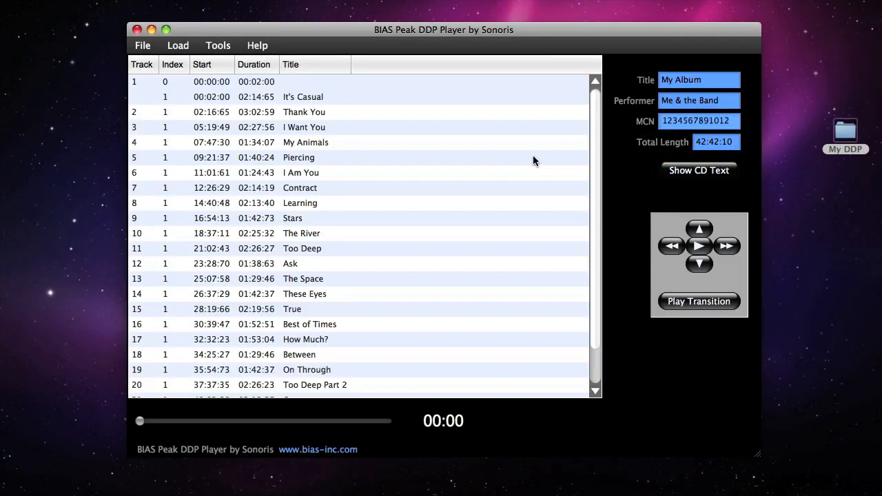
{"action": "left_click", "coordinate": [301, 233]}
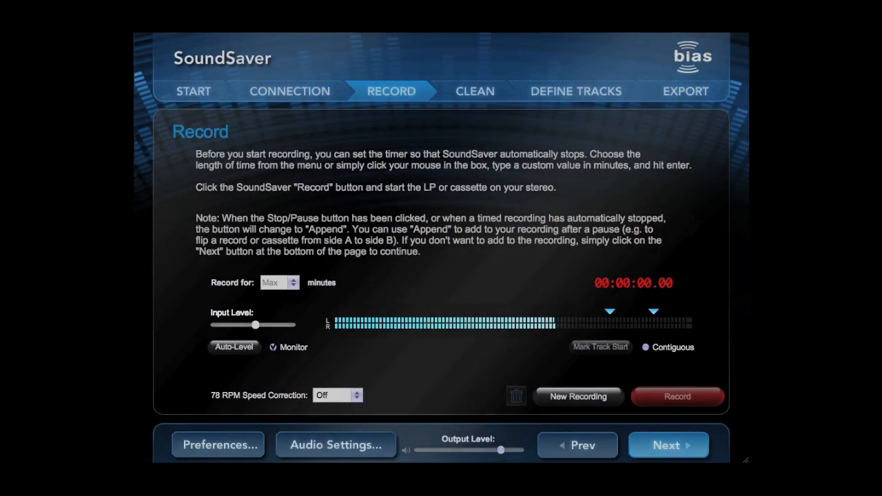
Step: Advance SoundSaver through Clean to Define Tracks, then insert BIAS SuperFreq-6 on mixer channel 1
{"action": "left_click", "coordinate": [474, 91]}
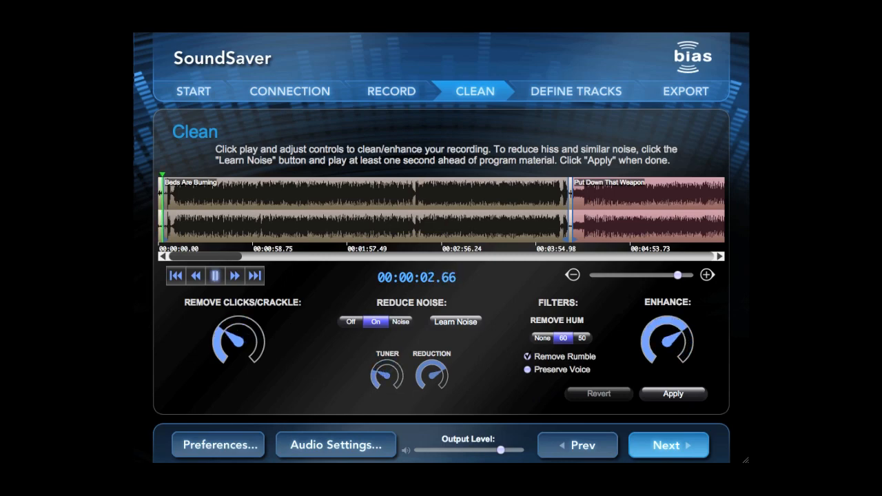
{"action": "left_click", "coordinate": [574, 91]}
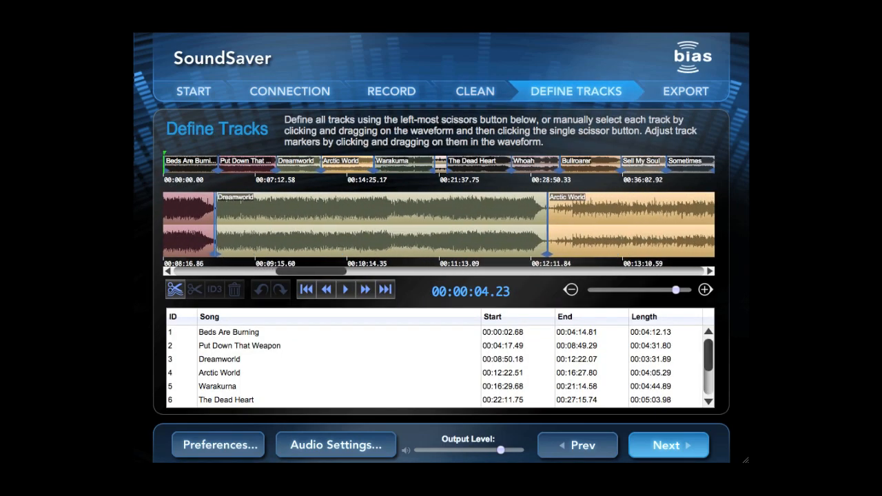
{"action": "left_click", "coordinate": [687, 90]}
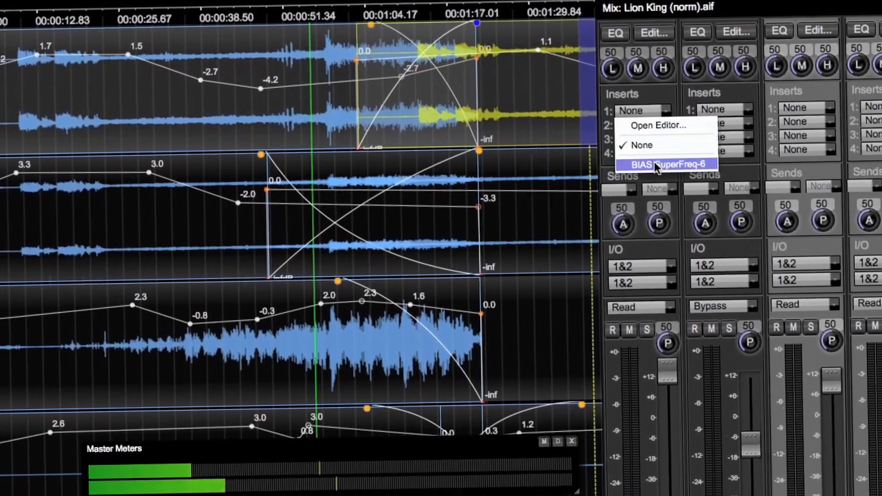
{"action": "left_click", "coordinate": [657, 164]}
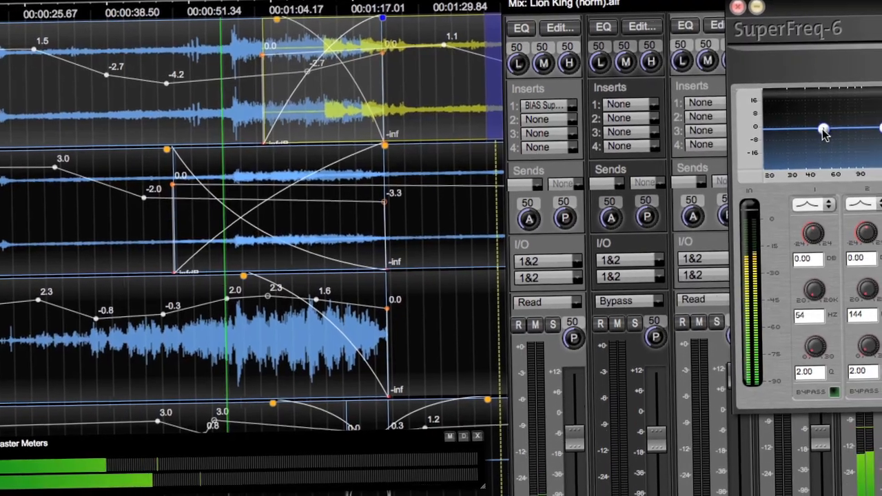